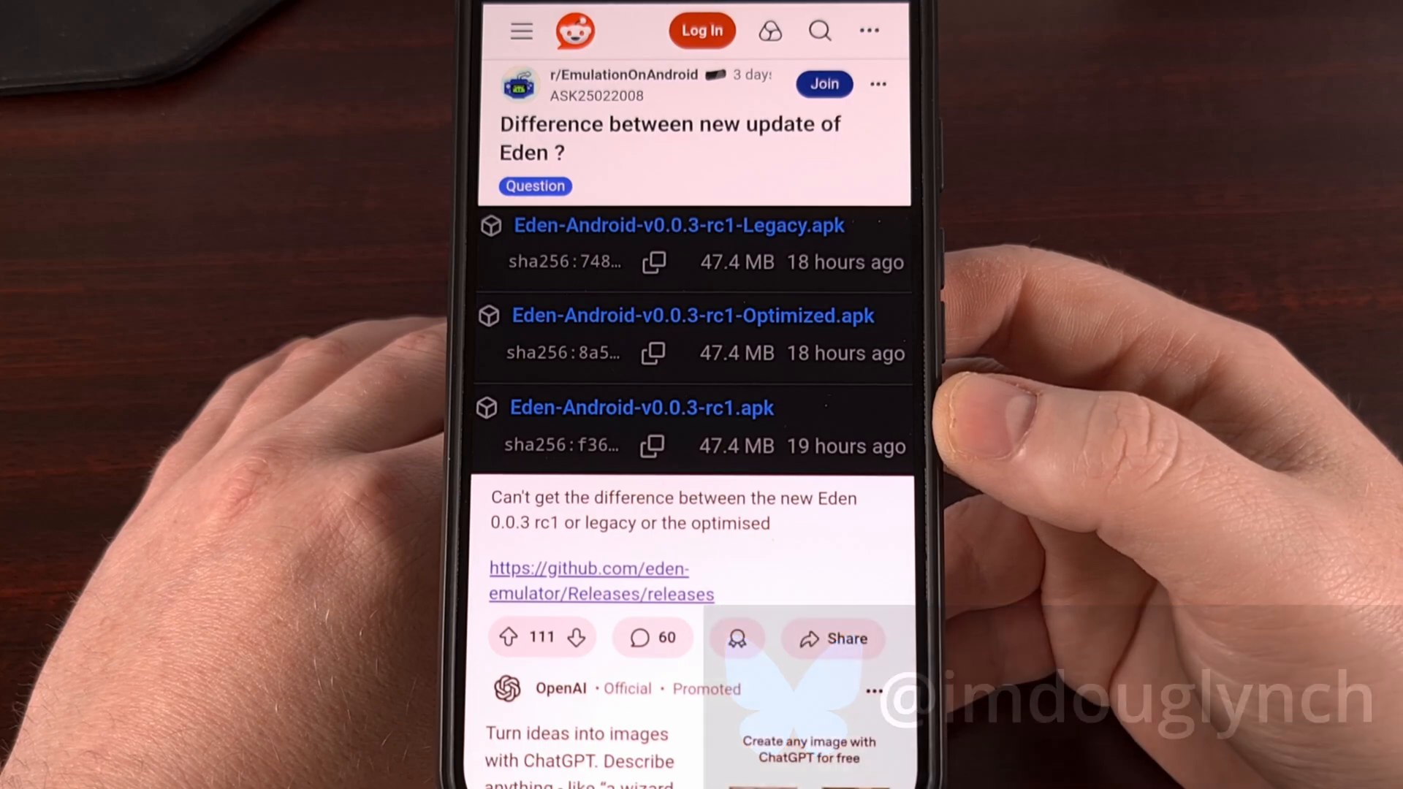
- Follow the post's github.com/eden-emulator releases link to the Eden v0.0.3 notes
{"action": "left_click", "coordinate": [601, 581]}
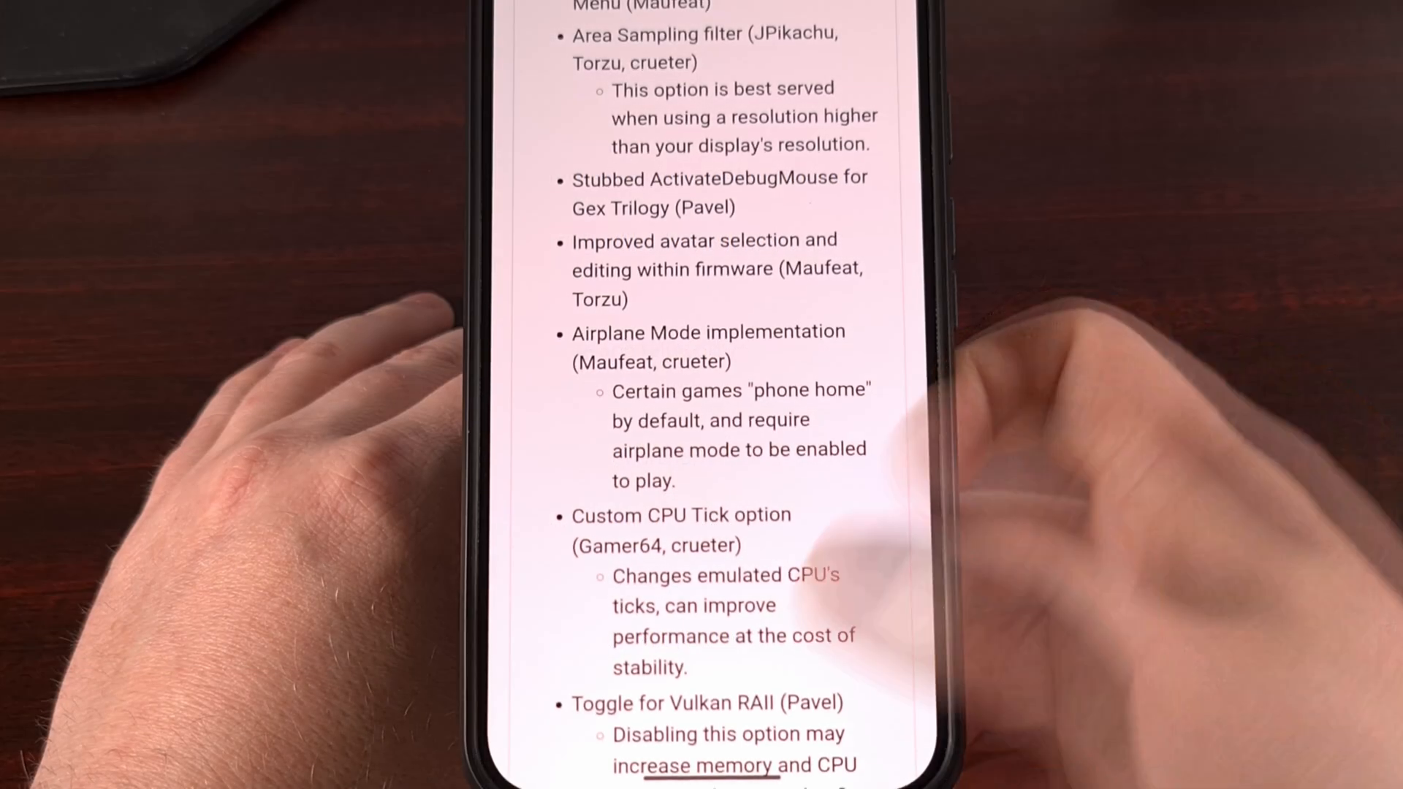
- Scroll the notes past the Vulkan RAII toggle to the firmware checks and profile editor
{"action": "scroll", "scroll_direction": "down", "scroll_amount": 3}
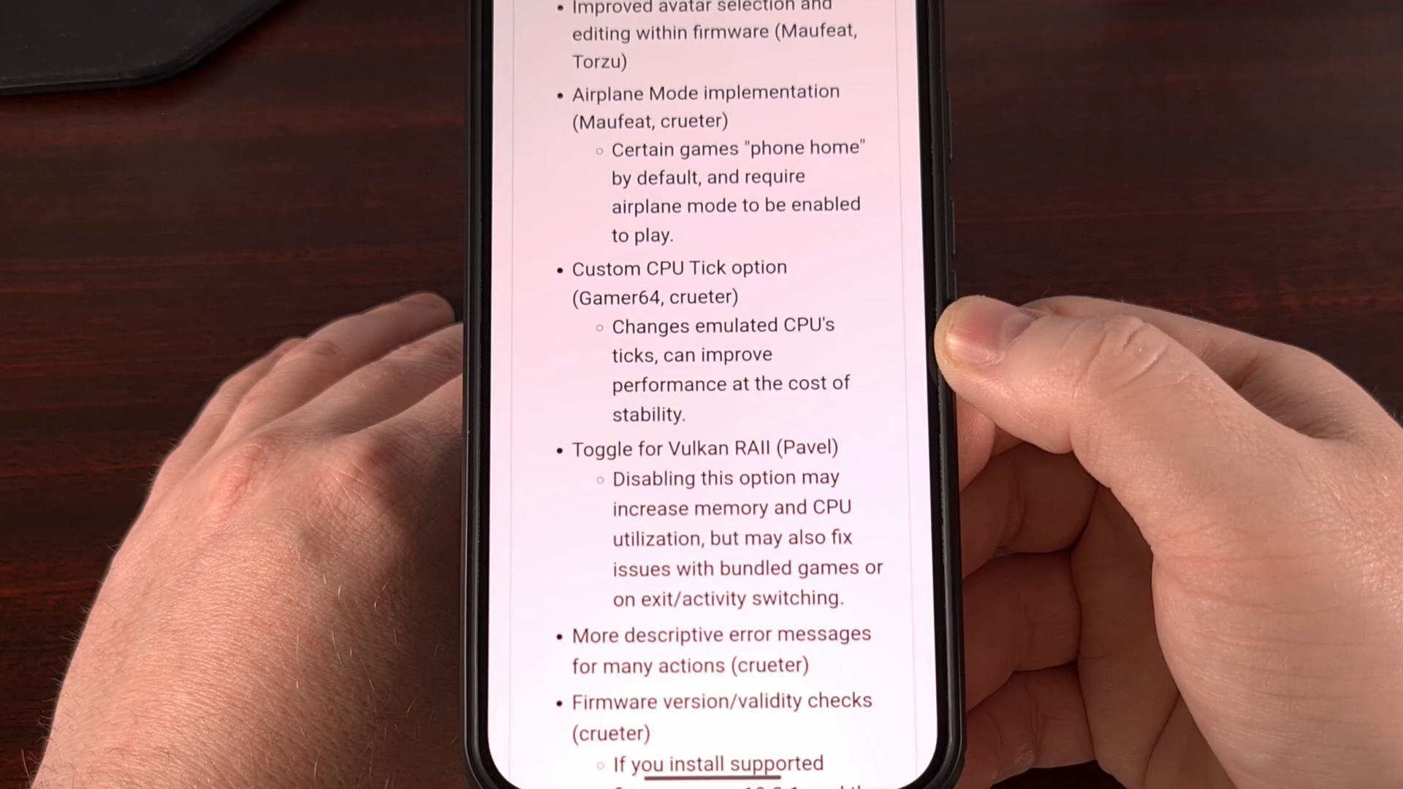
{"action": "scroll", "scroll_direction": "down", "scroll_amount": 3}
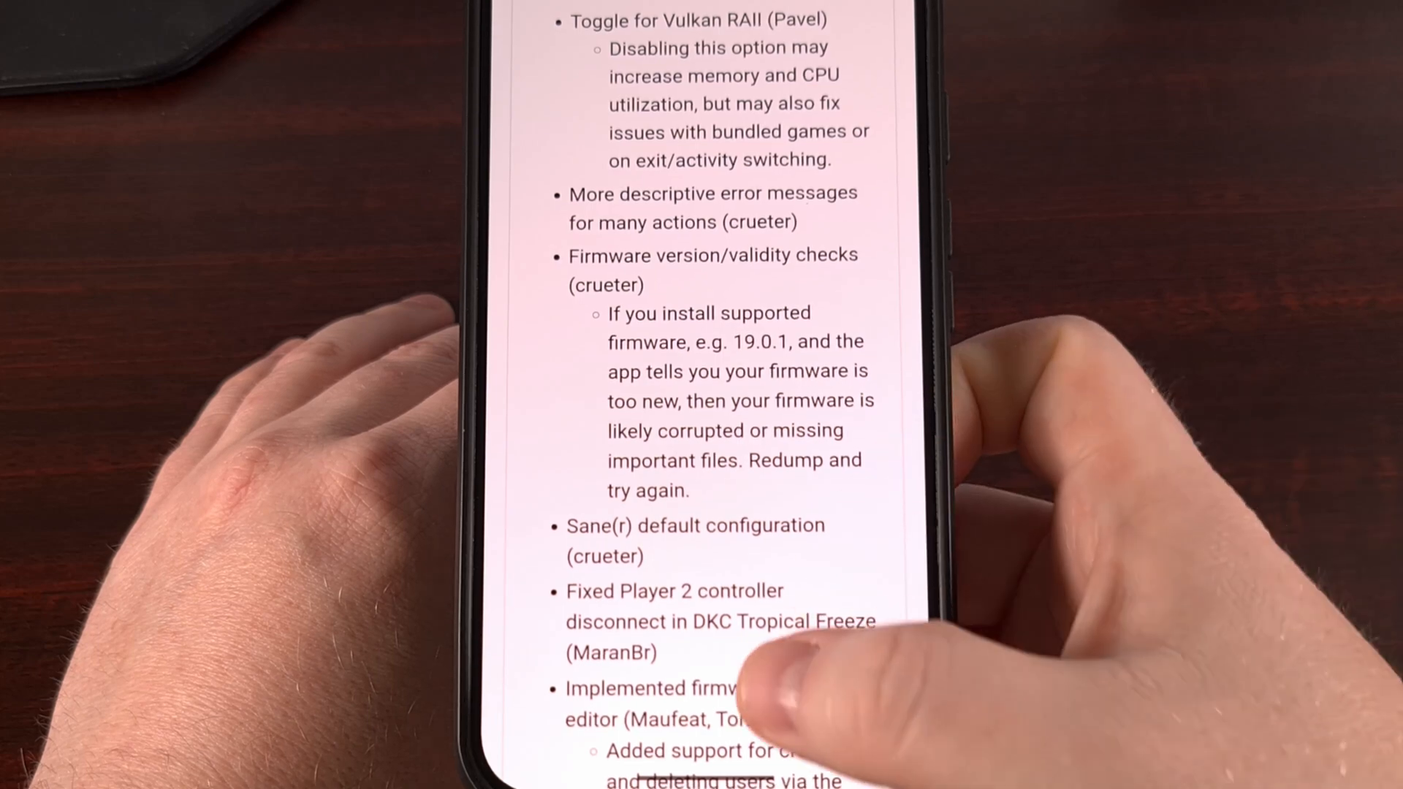
{"action": "scroll", "scroll_direction": "down", "scroll_amount": 3}
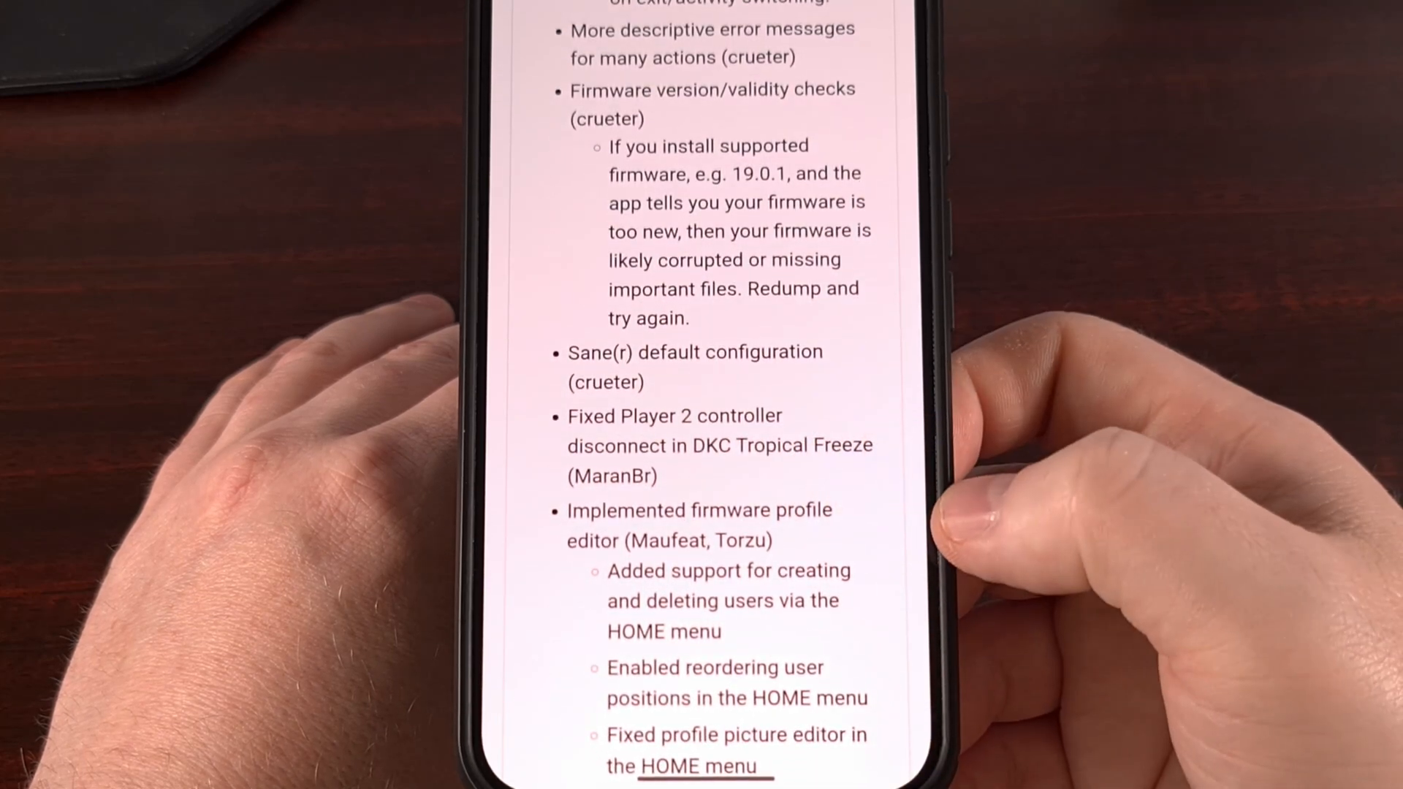
- Scroll through the Vulkan fixes, 0.25X resolution, Alpha Copy and Spir-V entries
{"action": "scroll", "scroll_direction": "down", "scroll_amount": 3}
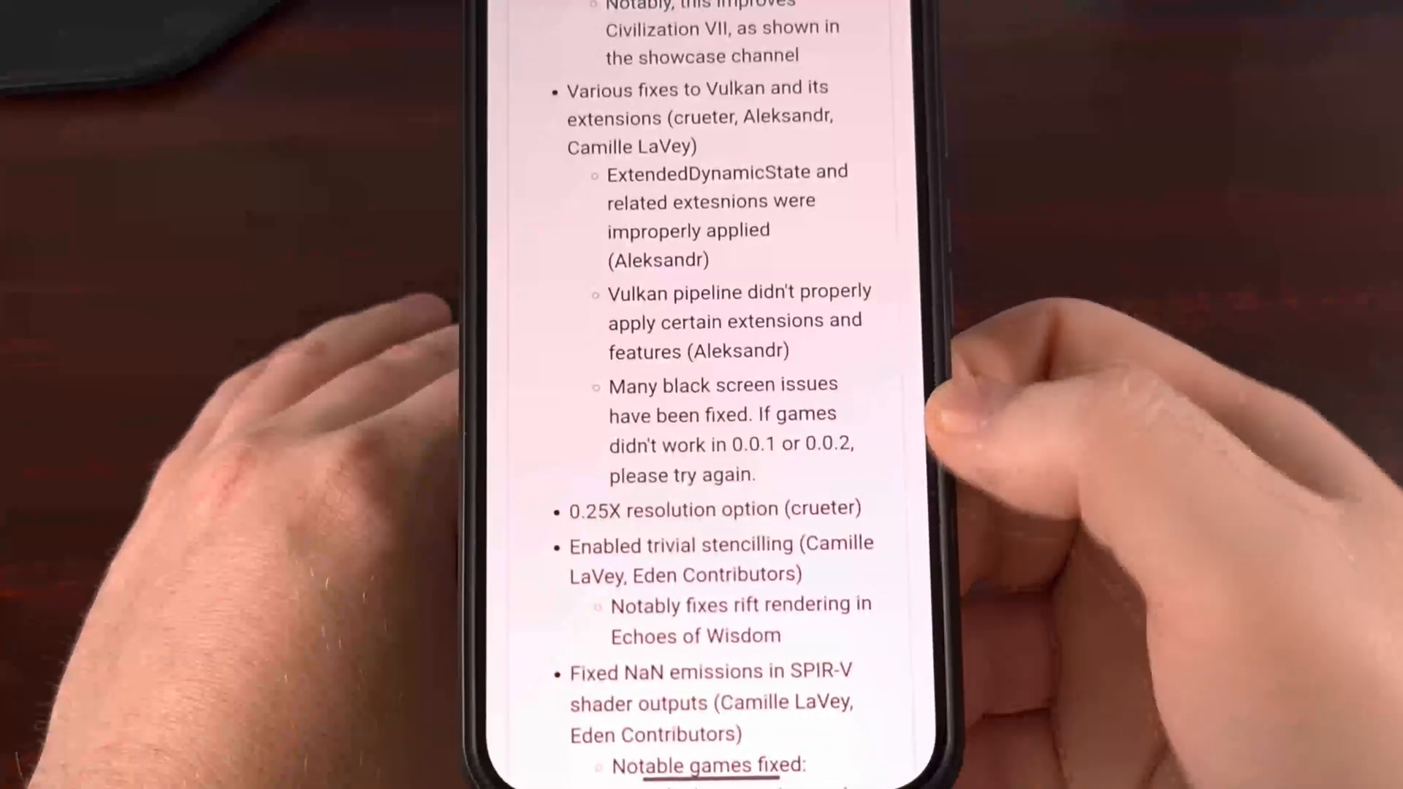
{"action": "scroll", "scroll_direction": "down", "scroll_amount": 3}
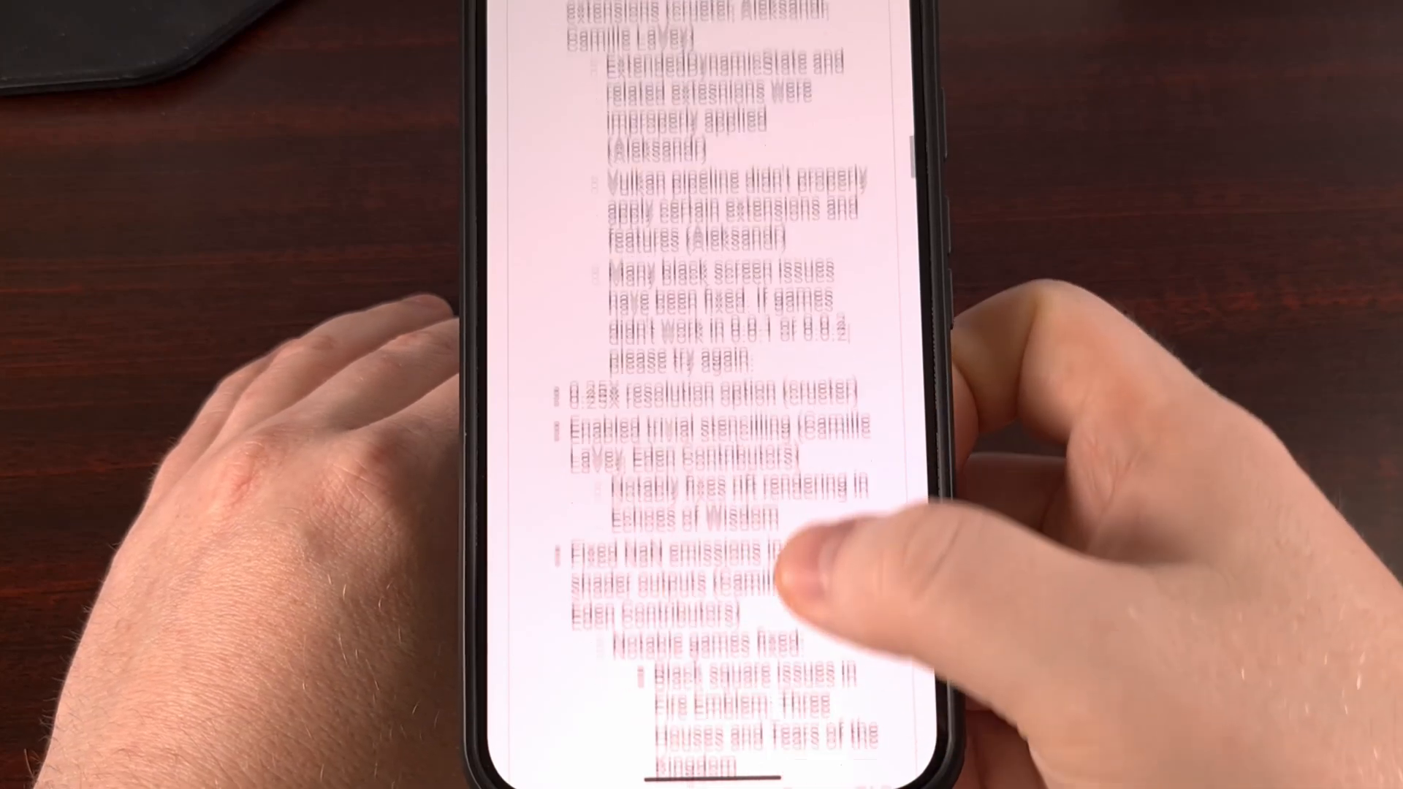
{"action": "scroll", "scroll_direction": "down", "scroll_amount": 3}
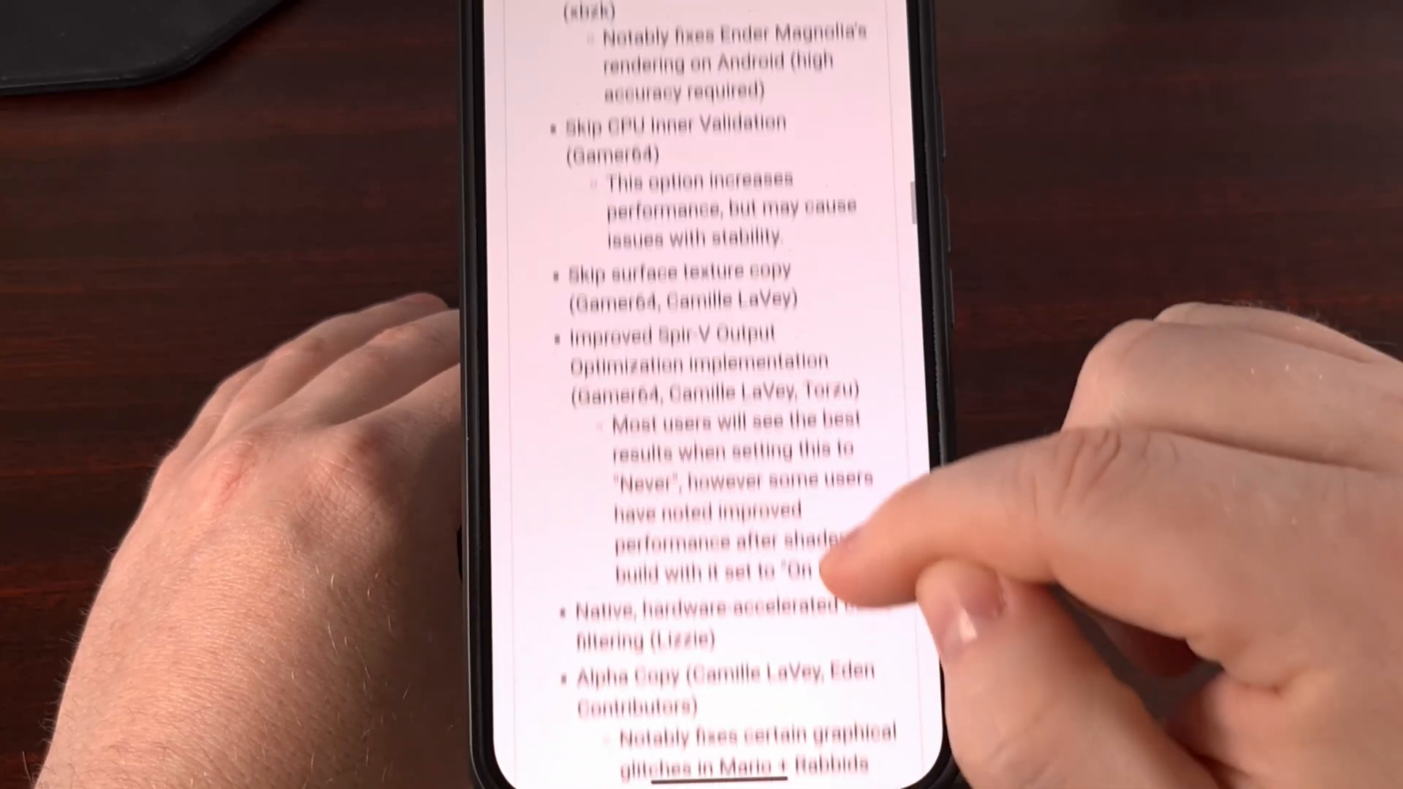
{"action": "scroll", "scroll_direction": "down", "scroll_amount": 3}
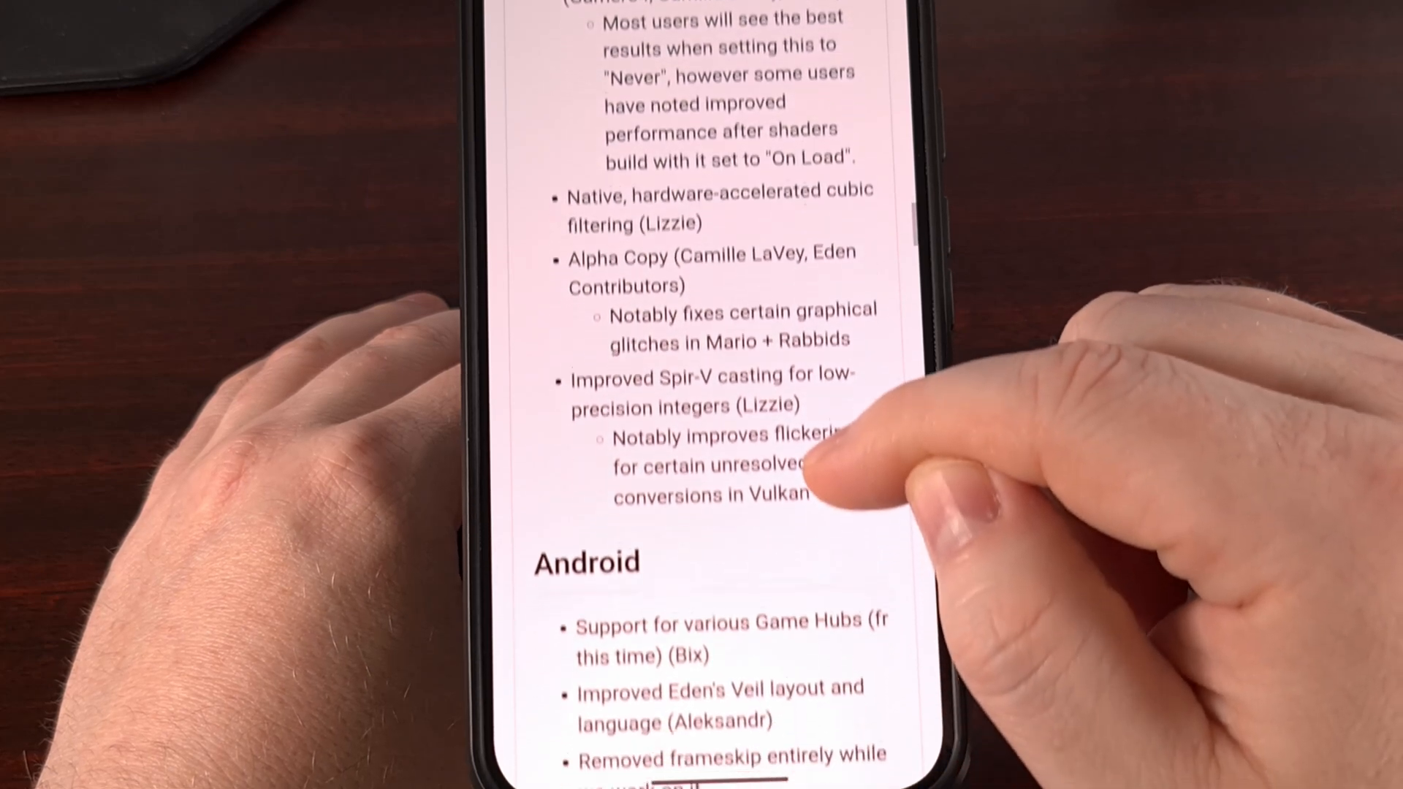
- Scroll until the Android heading with driver fetcher and overlay entries is visible
{"action": "scroll", "scroll_direction": "down", "scroll_amount": 3}
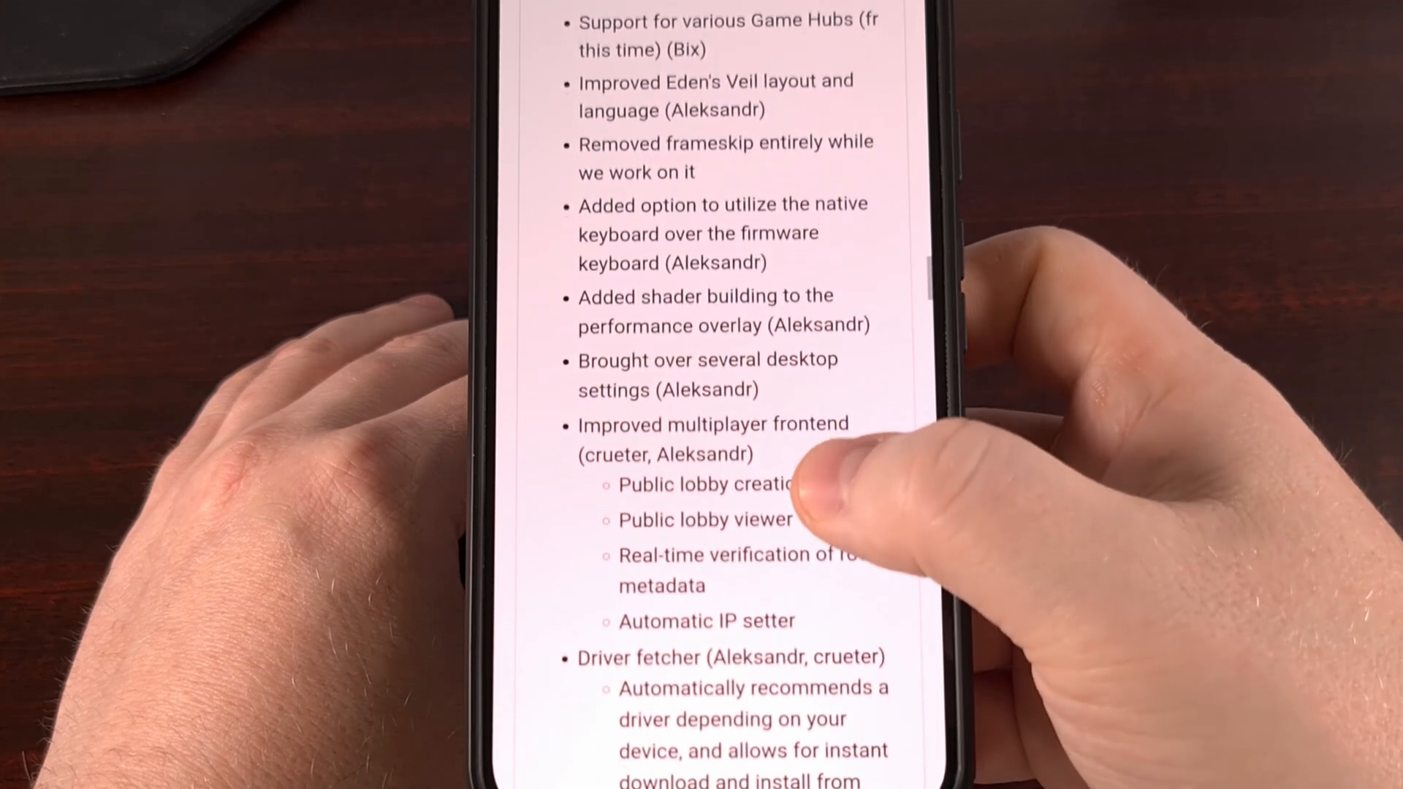
{"action": "scroll", "scroll_direction": "down", "scroll_amount": 3}
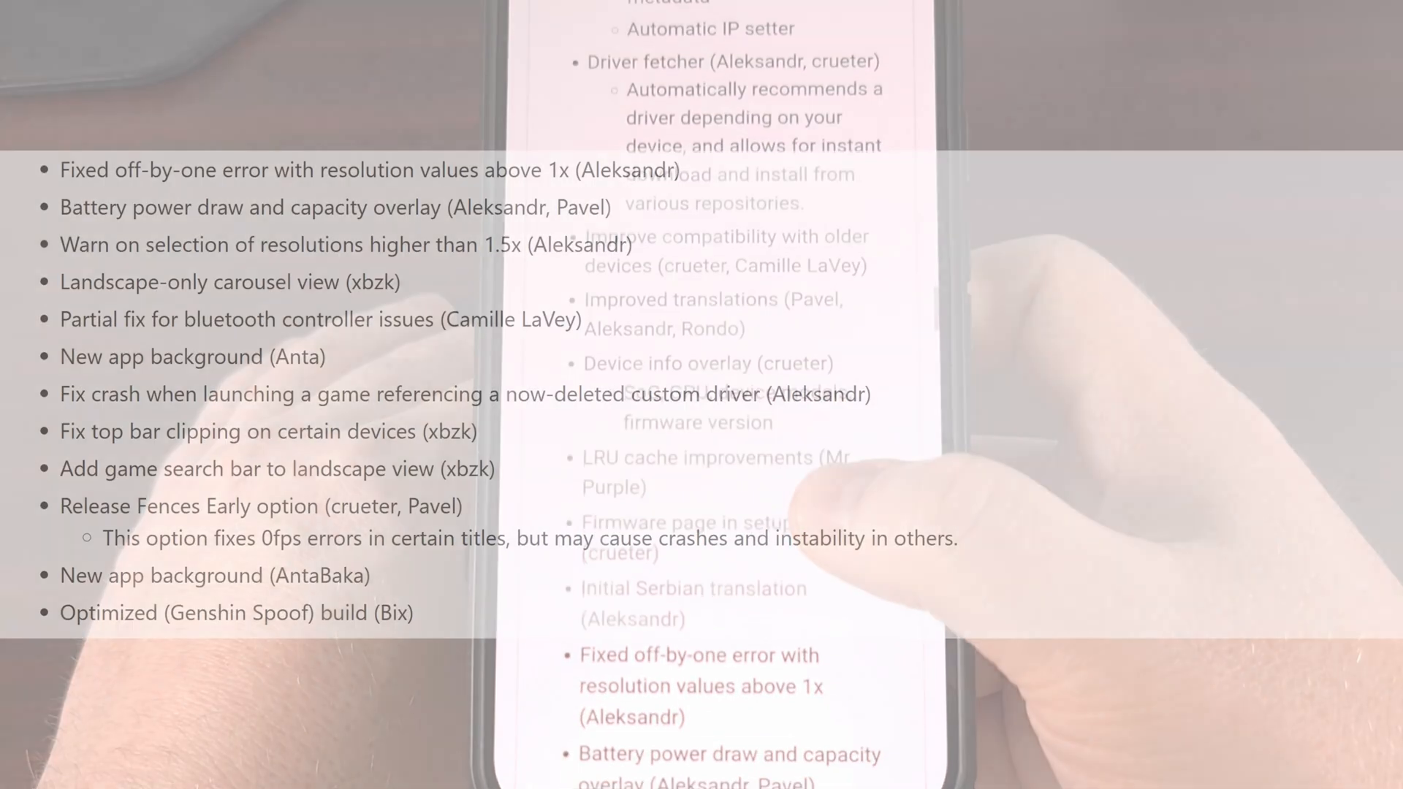
- Scroll past the multiplayer frontend items to the Driver fetcher entry
{"action": "scroll", "scroll_direction": "down", "scroll_amount": 3}
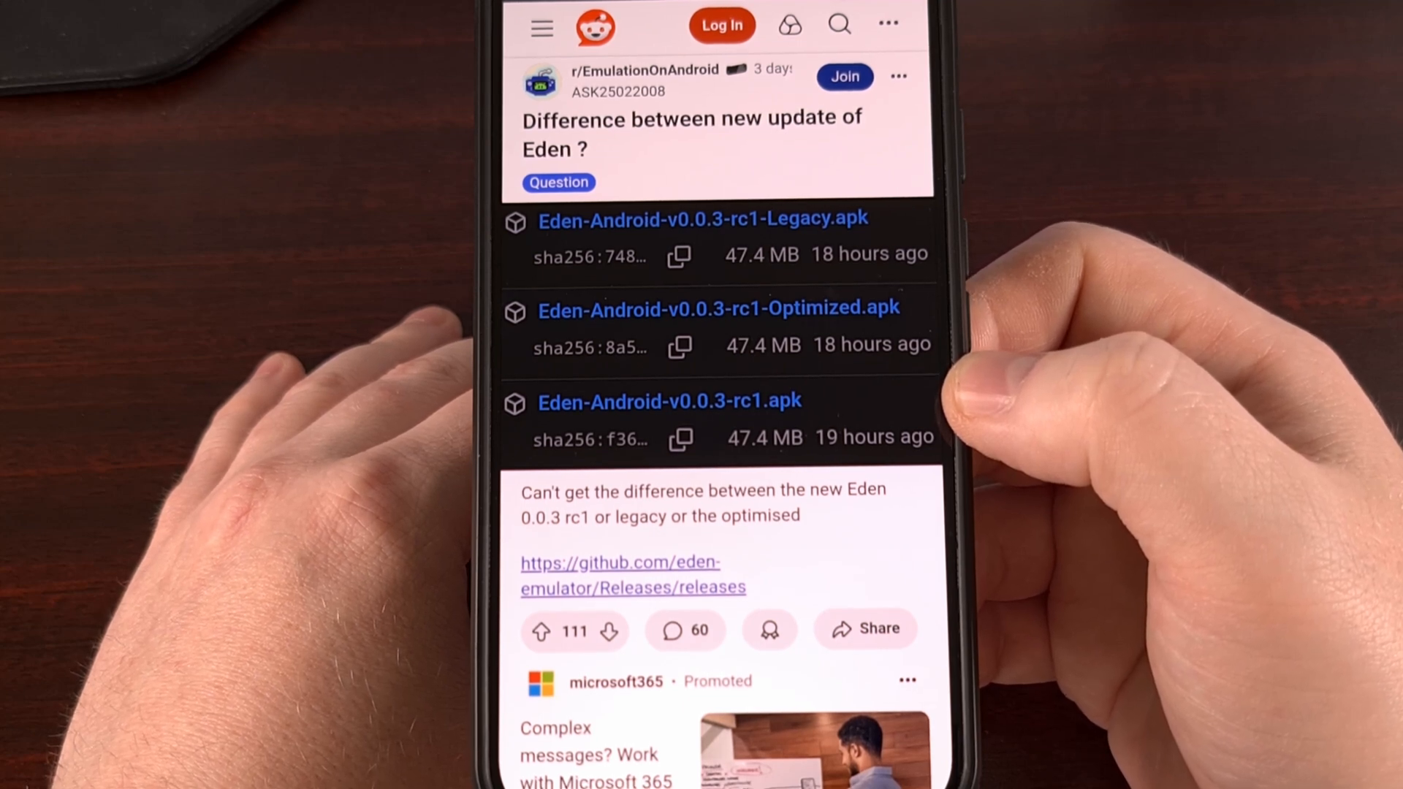
- Follow the Reddit post's releases link to the Eden v0.0.3-rc2 page
{"action": "left_click", "coordinate": [632, 575]}
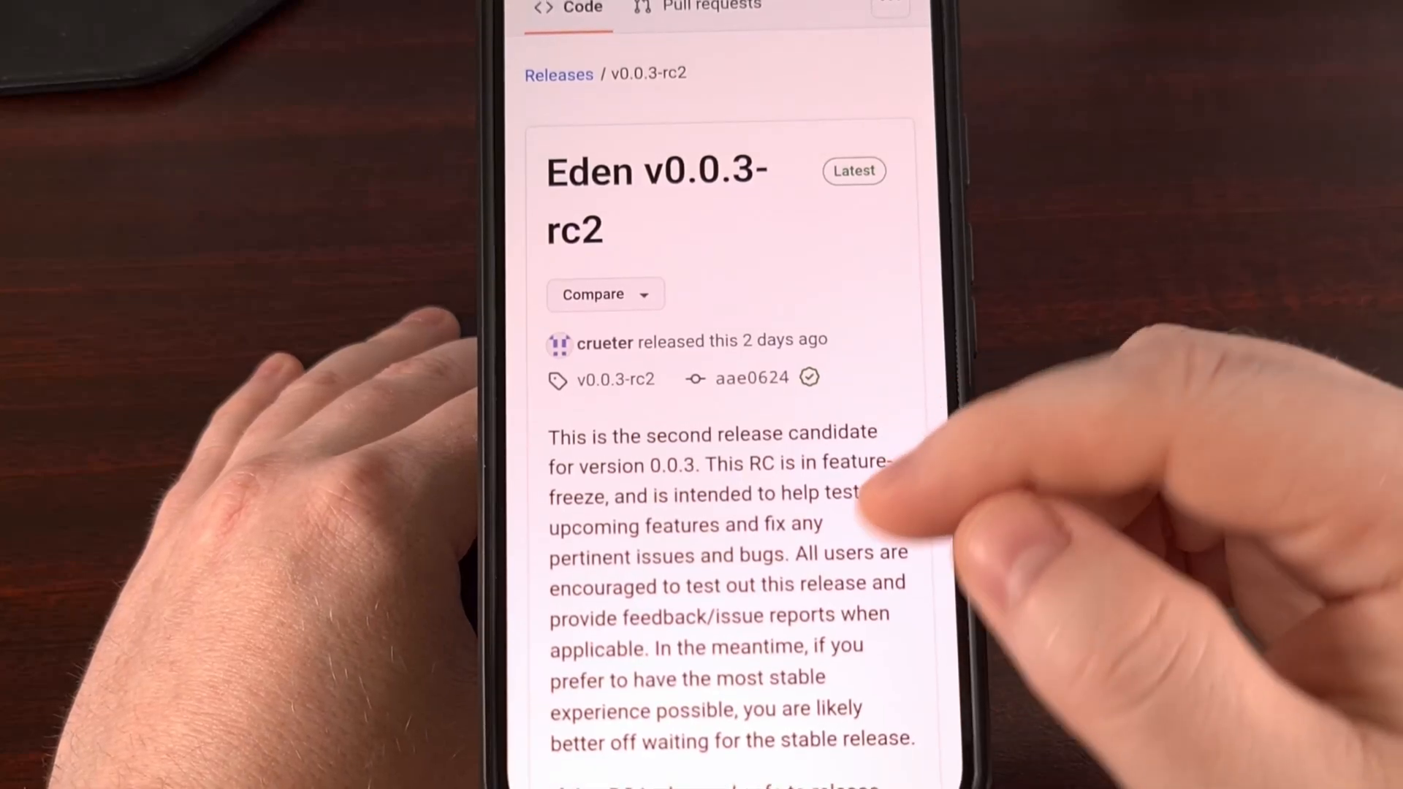
- Scroll the rc2 page to its Changelog listing game crash, SteamOS and TotK gloom fixes
{"action": "scroll", "scroll_direction": "down", "scroll_amount": 3}
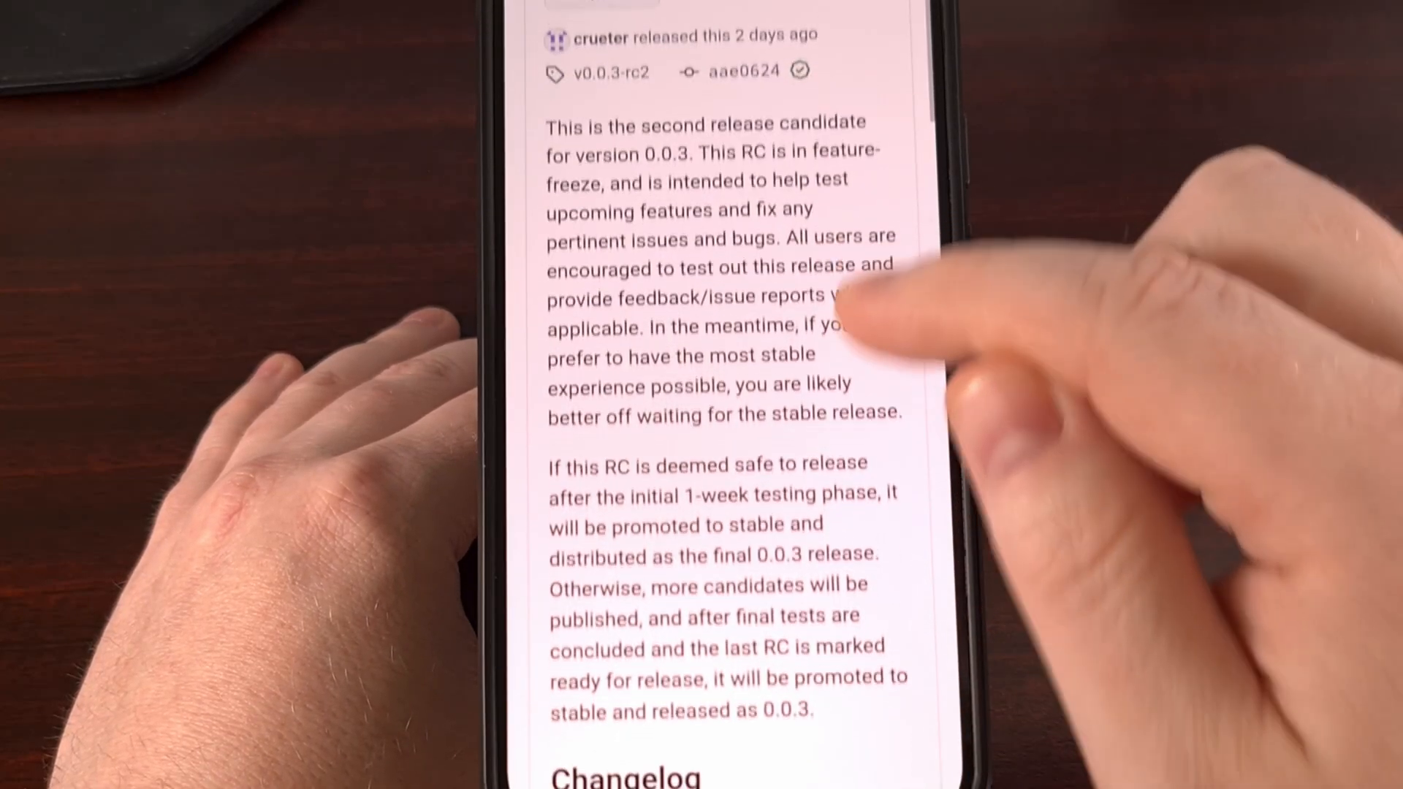
{"action": "scroll", "scroll_direction": "down", "scroll_amount": 3}
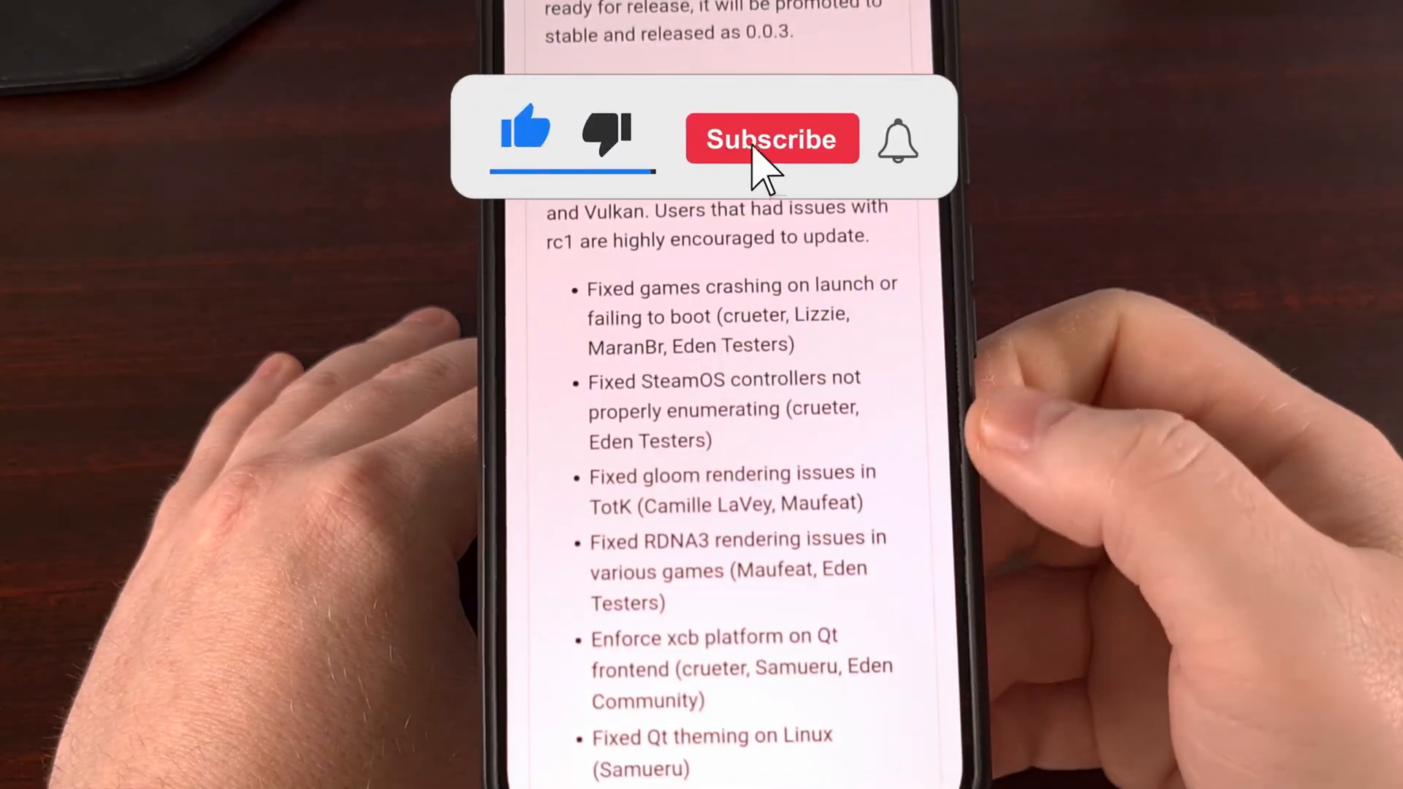
{"action": "left_click", "coordinate": [772, 139]}
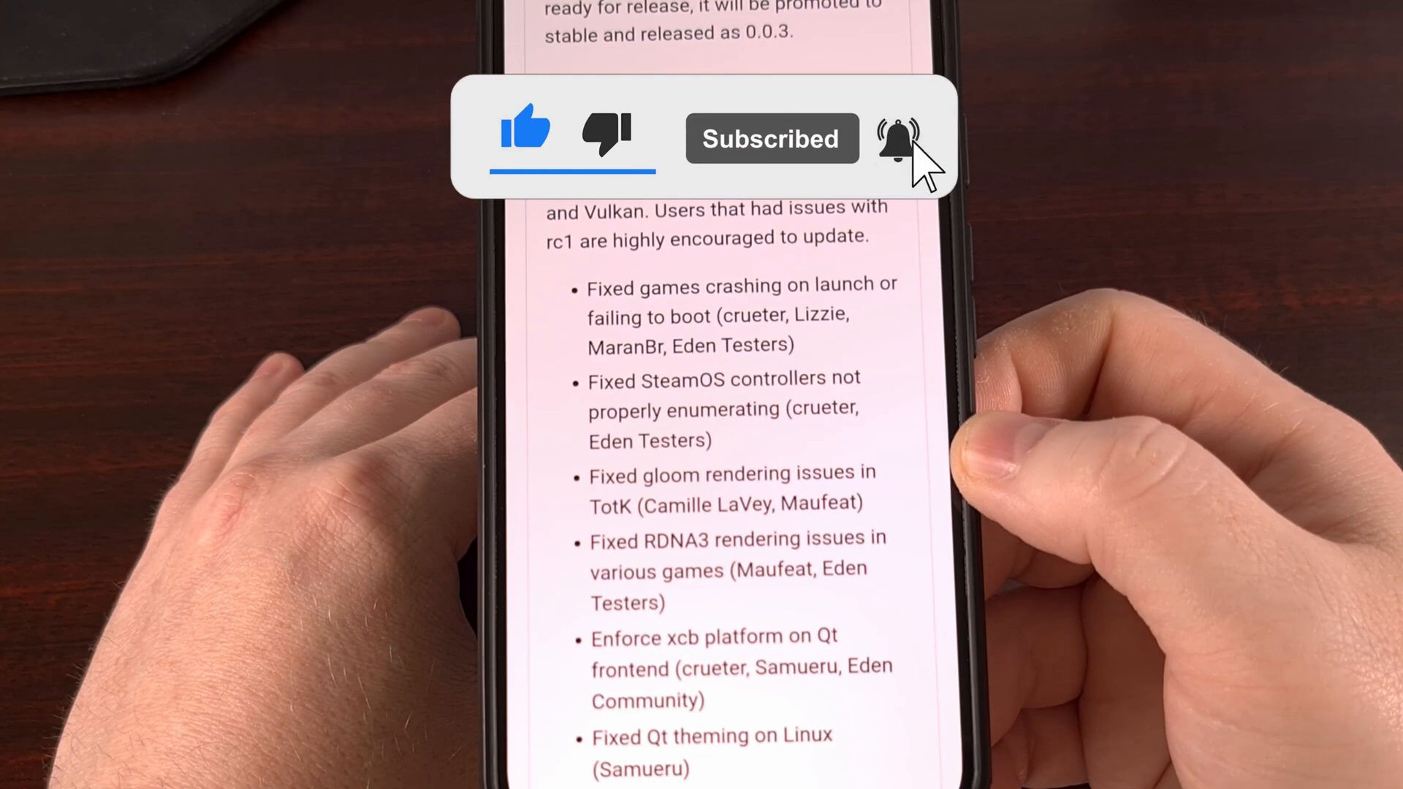